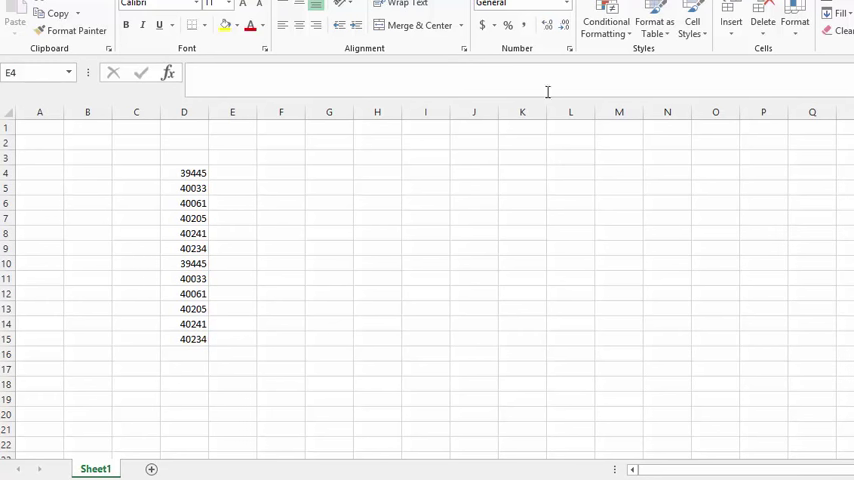
pyautogui.moveTo(220, 184)
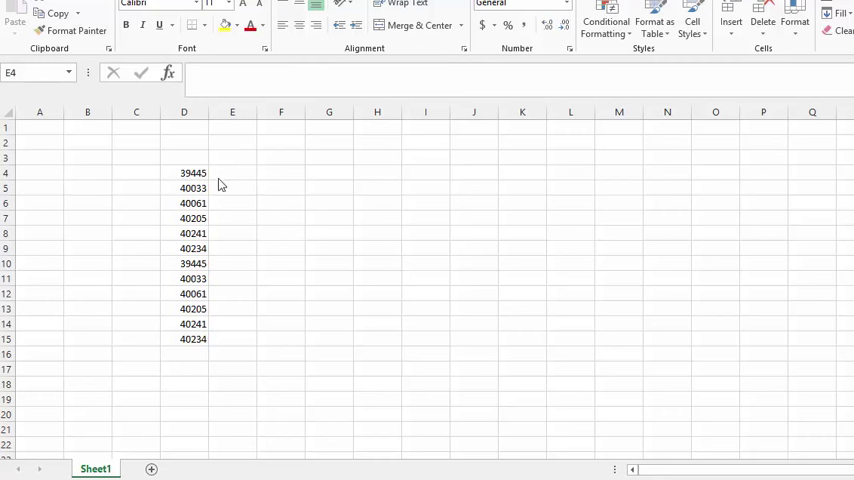
# Step: Enter the formula =D4&"," in E4 so it shows the D4 number with a trailing comma
pyautogui.click(232, 172)
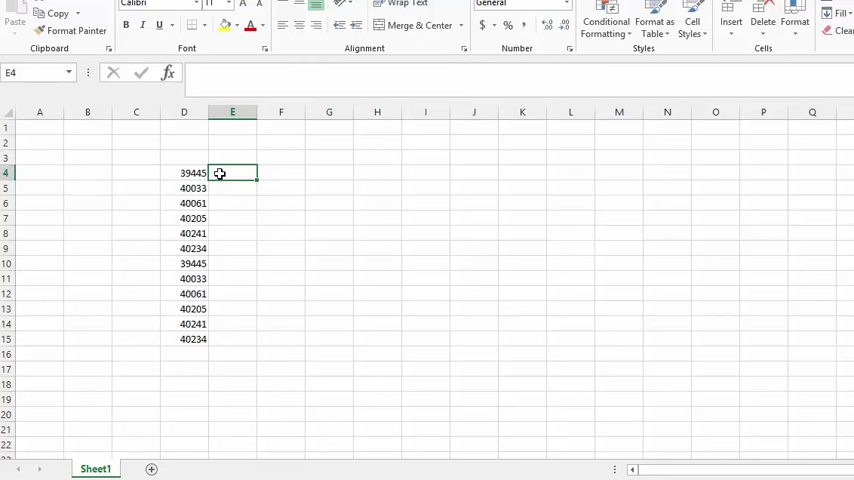
pyautogui.write('=')
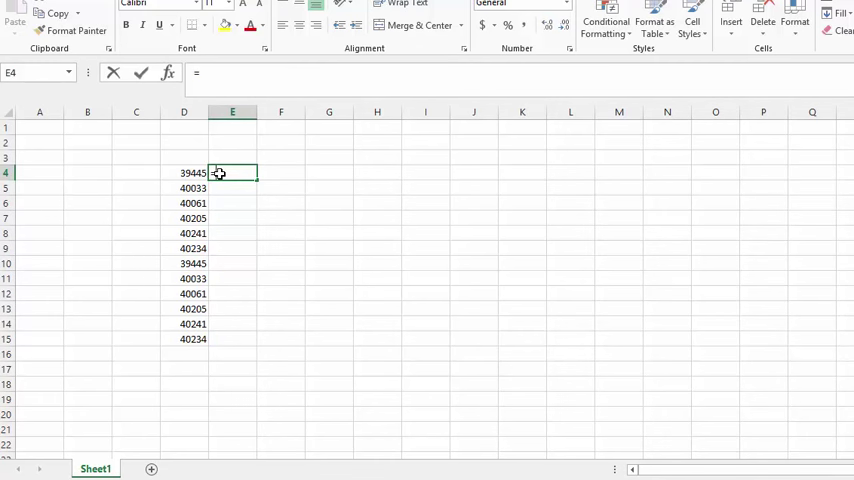
pyautogui.write('=REPT')
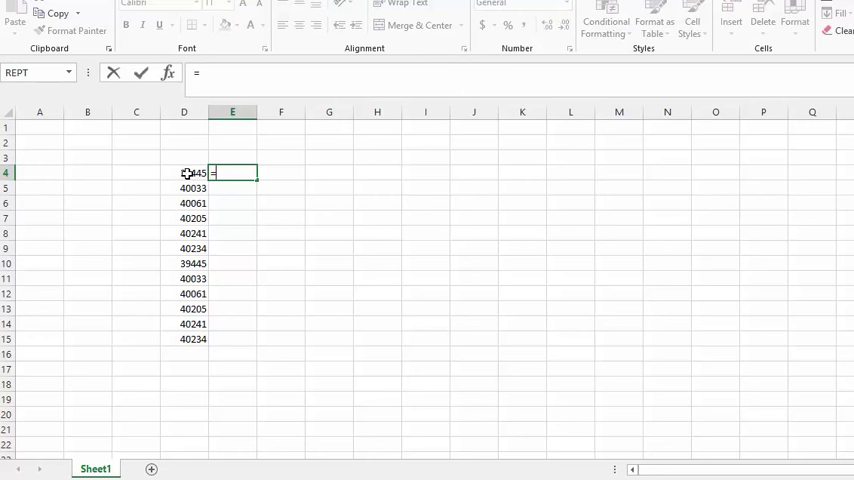
pyautogui.click(184, 172)
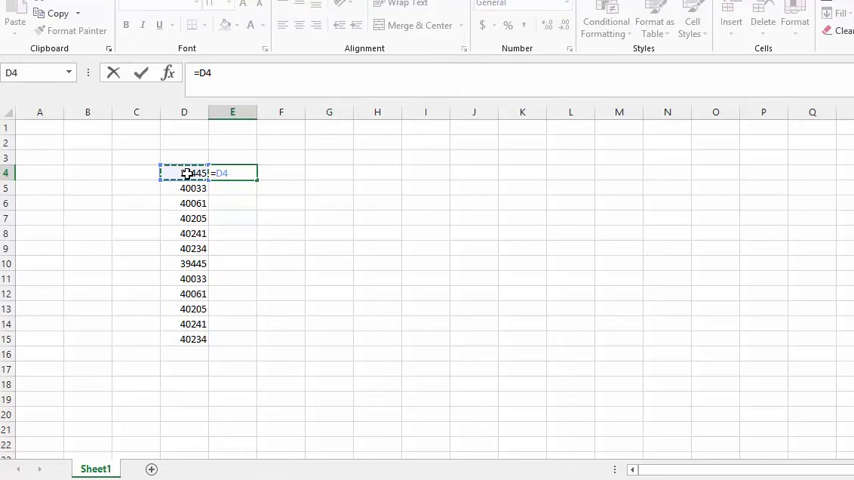
pyautogui.write('&')
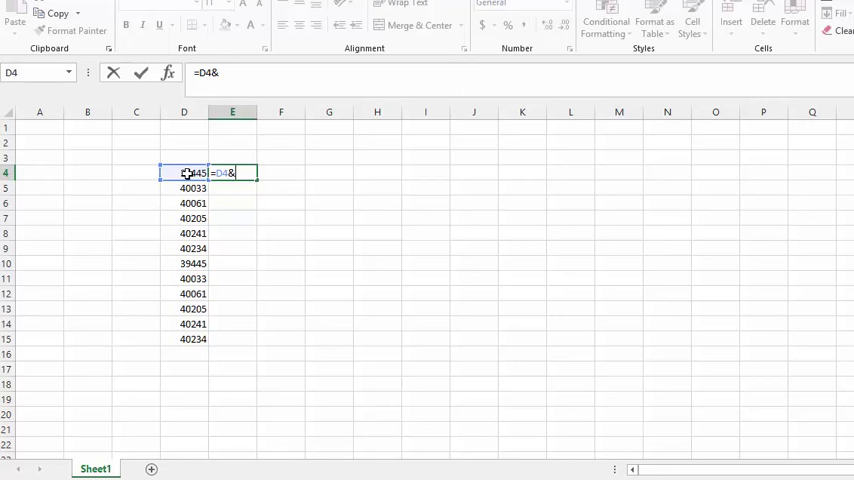
pyautogui.write('"')
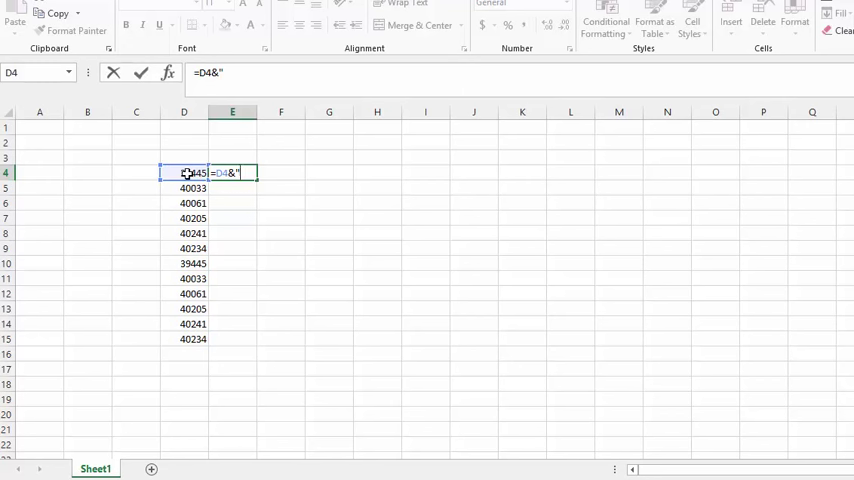
pyautogui.write(',')
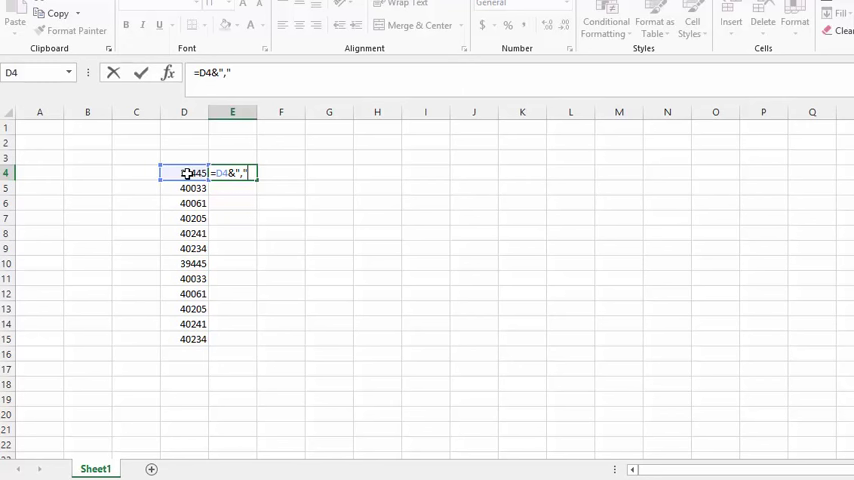
pyautogui.press('Enter')
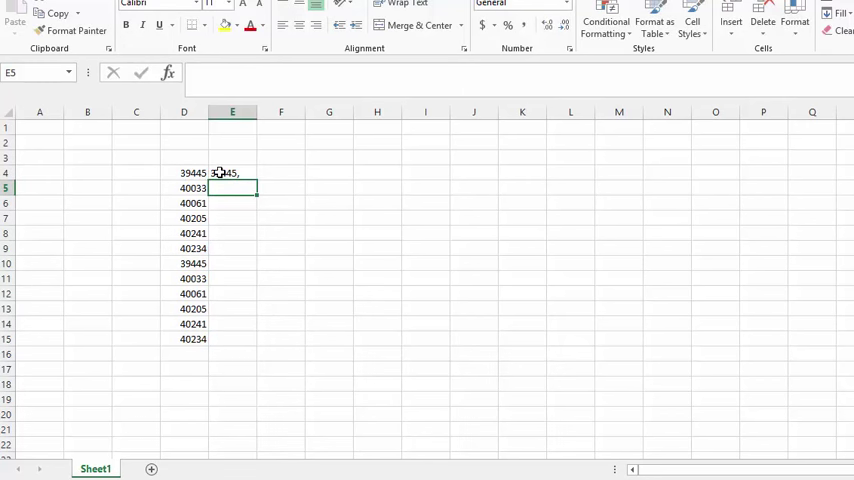
# Step: Fill the E4 comma formula down through E15 using the fill handle
pyautogui.click(232, 172)
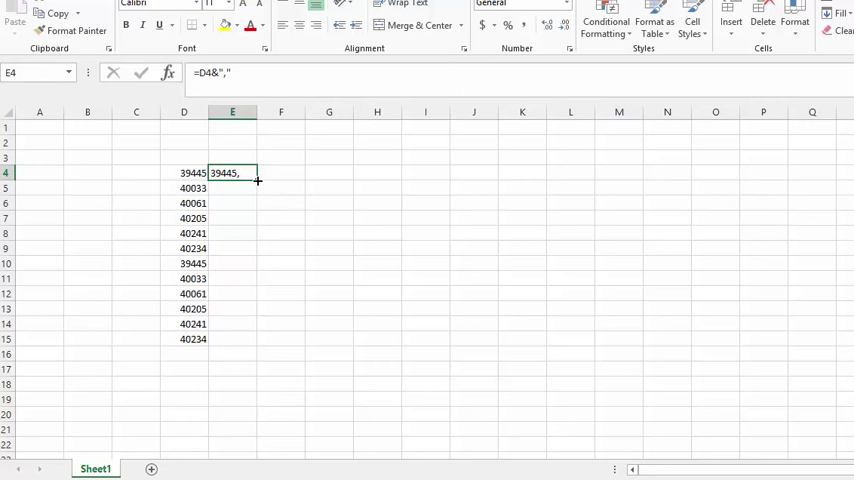
pyautogui.moveTo(258, 180); pyautogui.dragTo(258, 340)
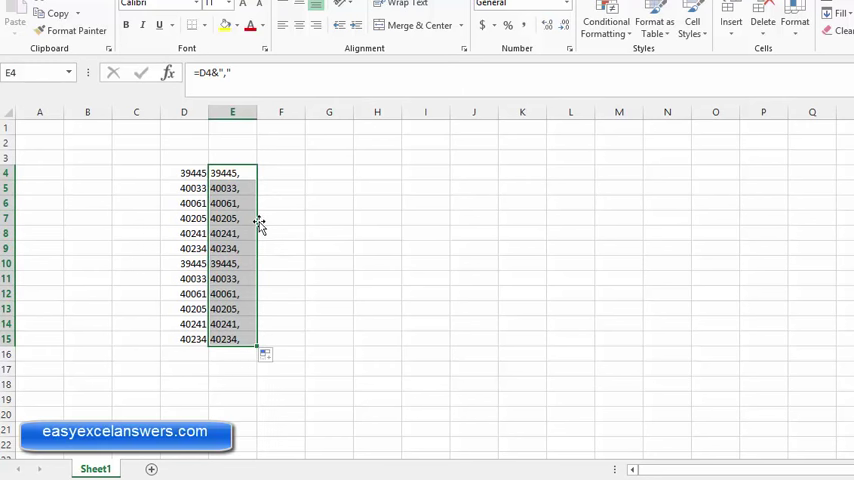
pyautogui.moveTo(336, 290)
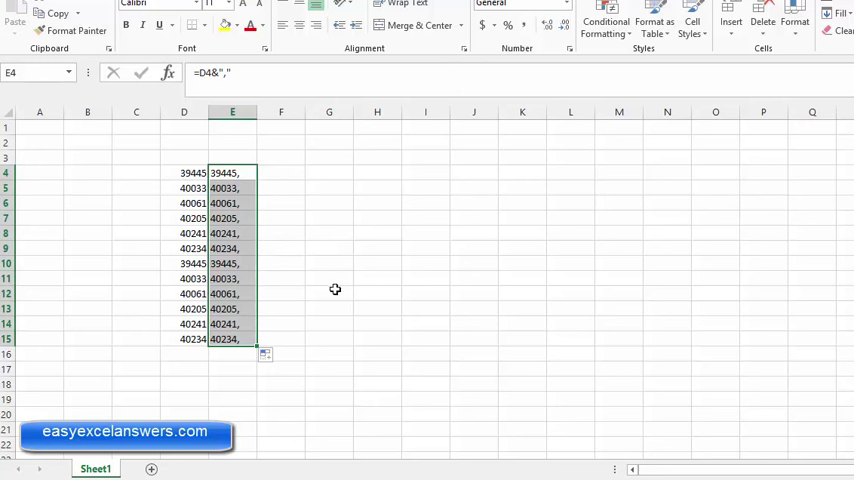